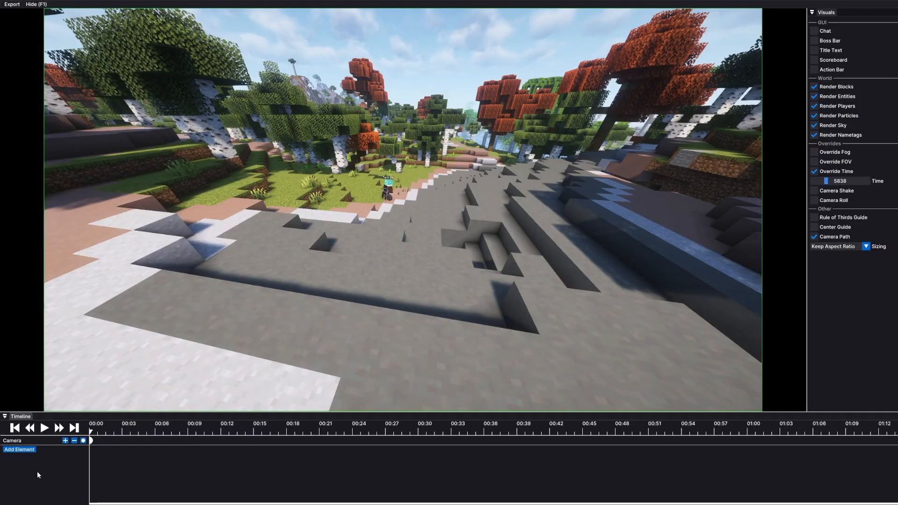
# Step: Add a Timelapse track to the replay timeline via Add Element
pyautogui.click(19, 450)
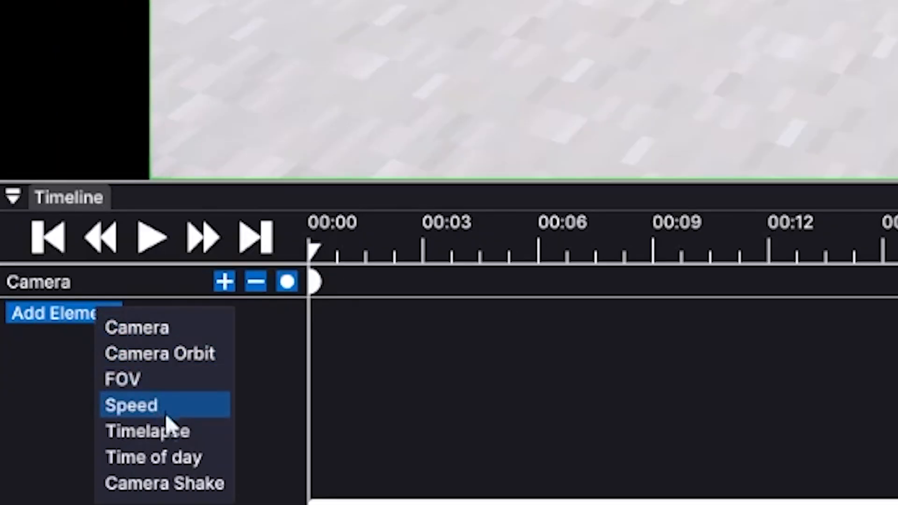
pyautogui.click(147, 431)
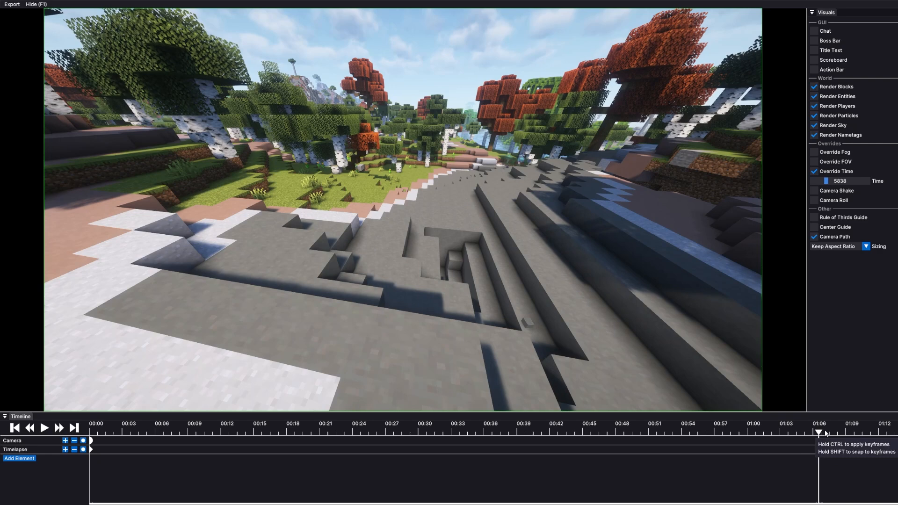
# Step: Move the playhead to the timeline's end, keyframe the Timelapse track there, then pause playback
pyautogui.moveTo(818, 432); pyautogui.dragTo(867, 432)
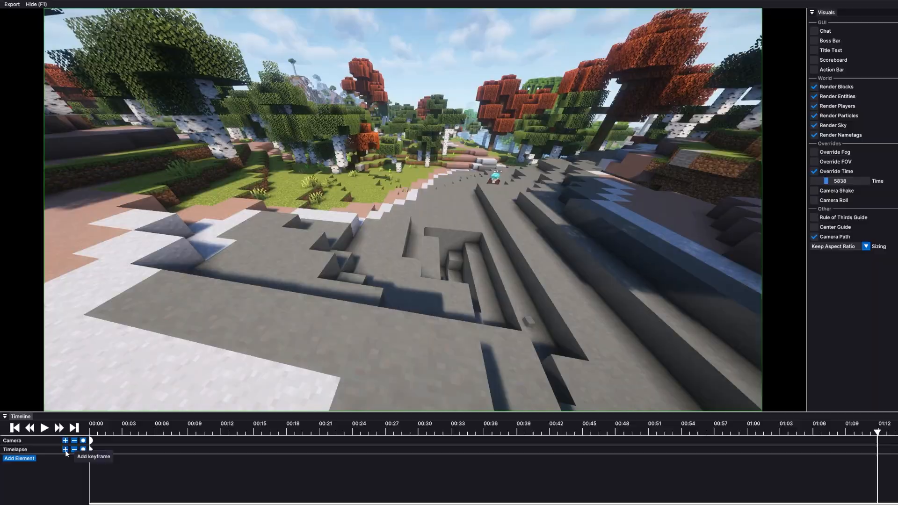
pyautogui.click(64, 449)
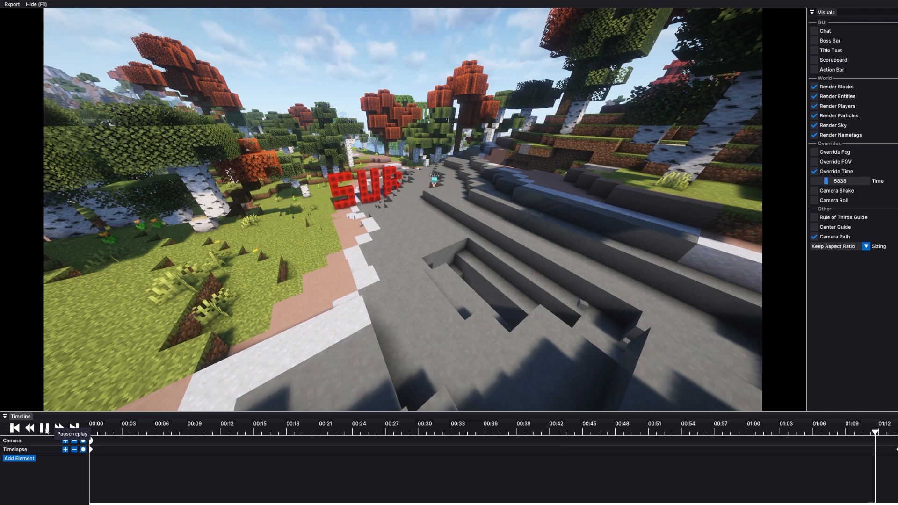
pyautogui.click(45, 429)
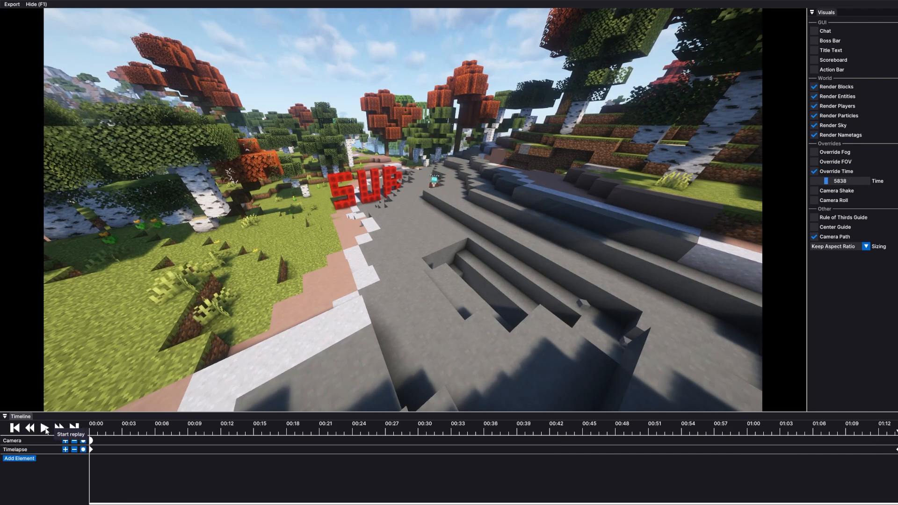